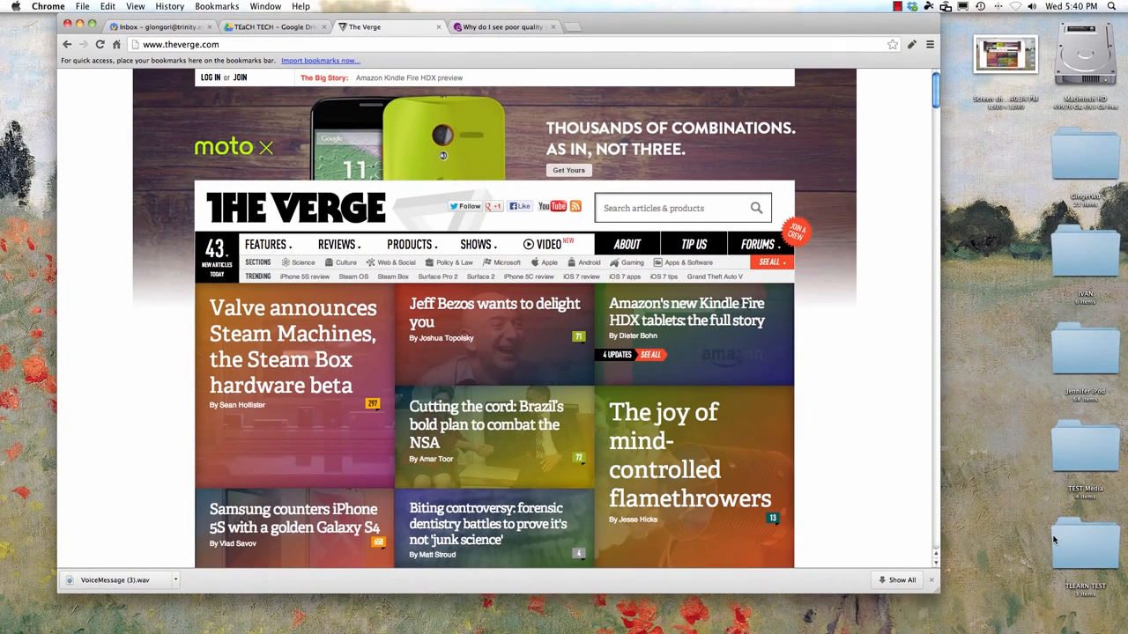
key("shift+command+4")
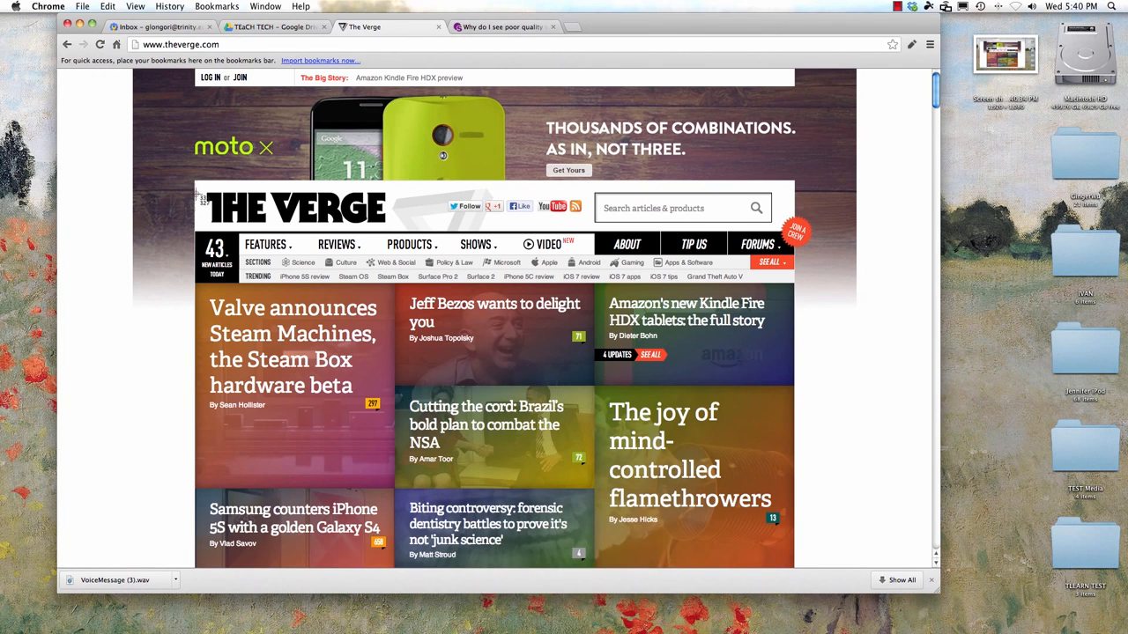
mouse_move(256, 220)
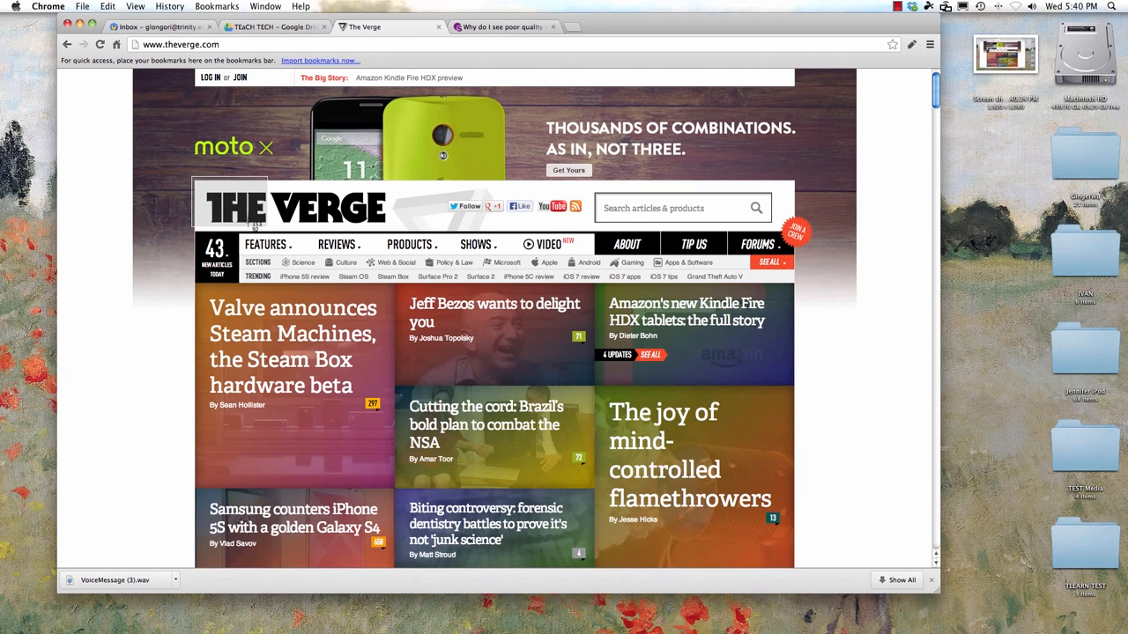